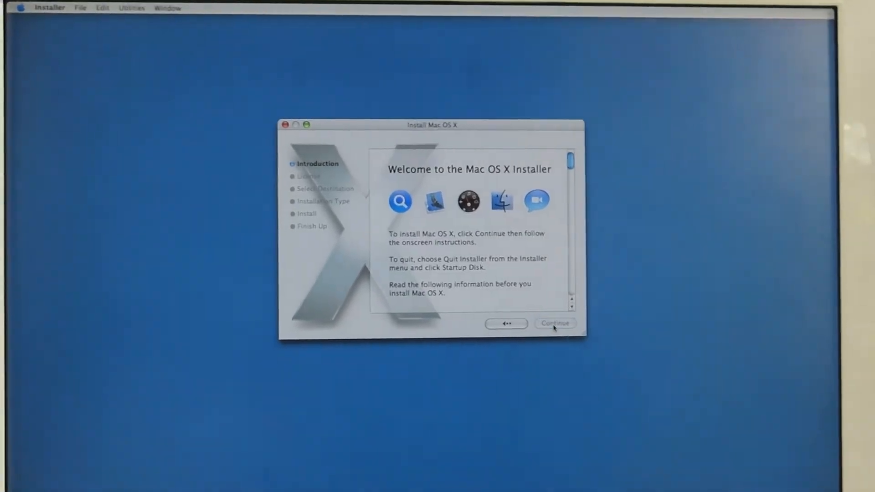
Continue past the Welcome screen to the English Software License Agreement
left_click(554, 323)
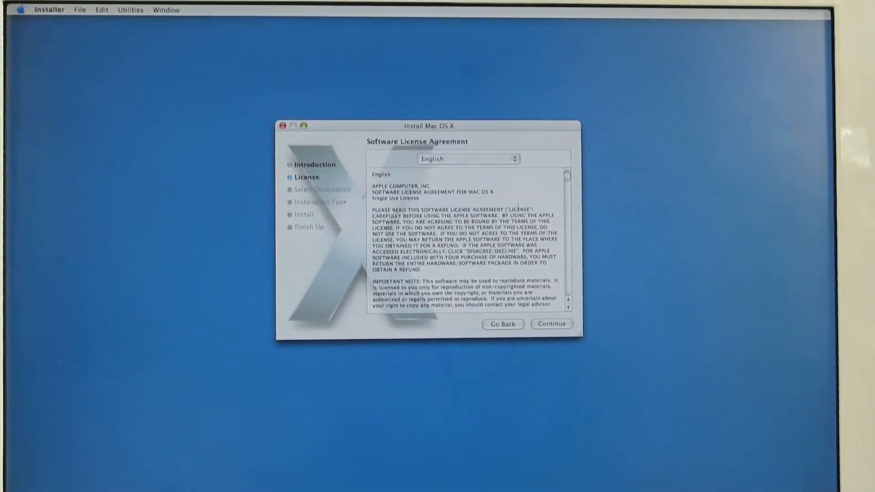